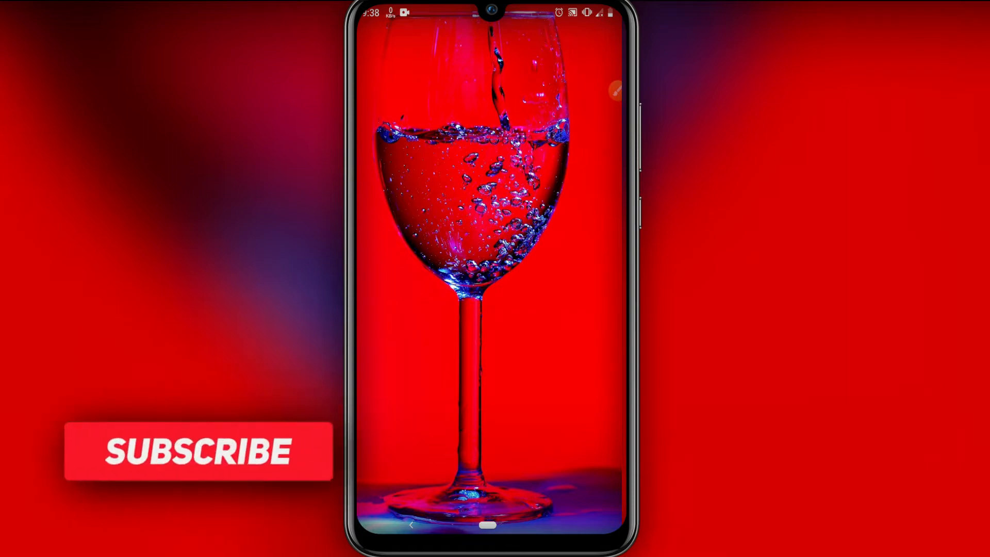
- Bring up the phone's System settings page from Settings
left_click(199, 450)
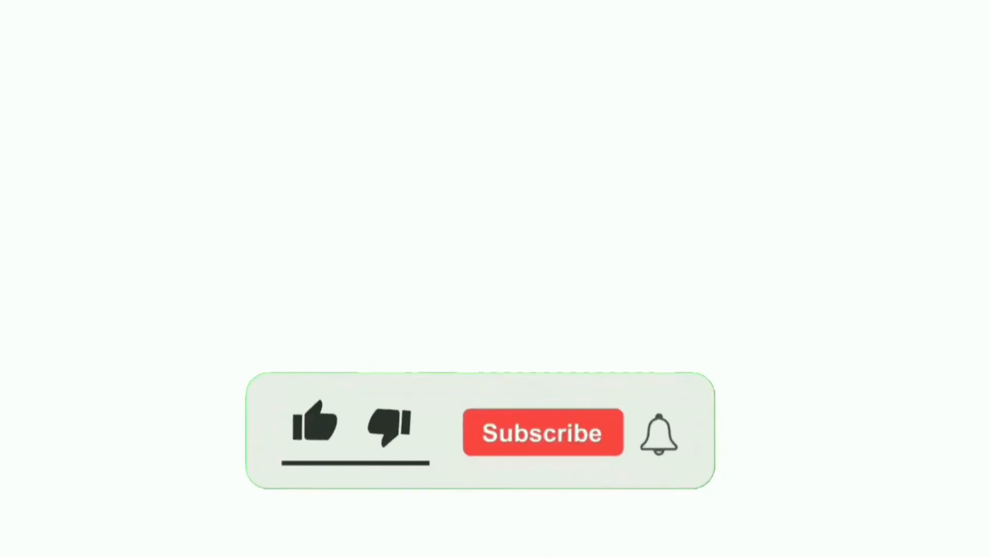
left_click(315, 424)
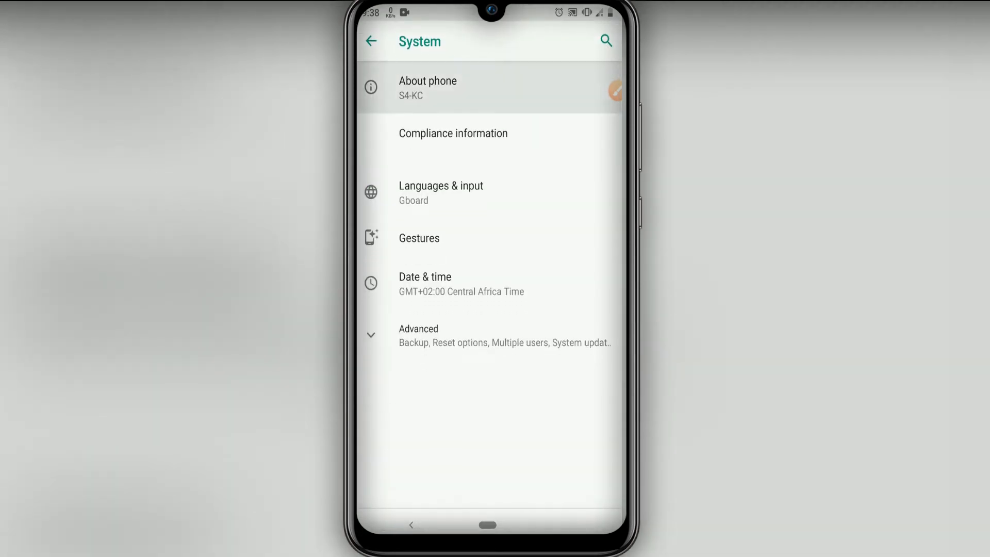
- Unlock developer mode via repeated Build number taps in About phone, then return to System
left_click(428, 87)
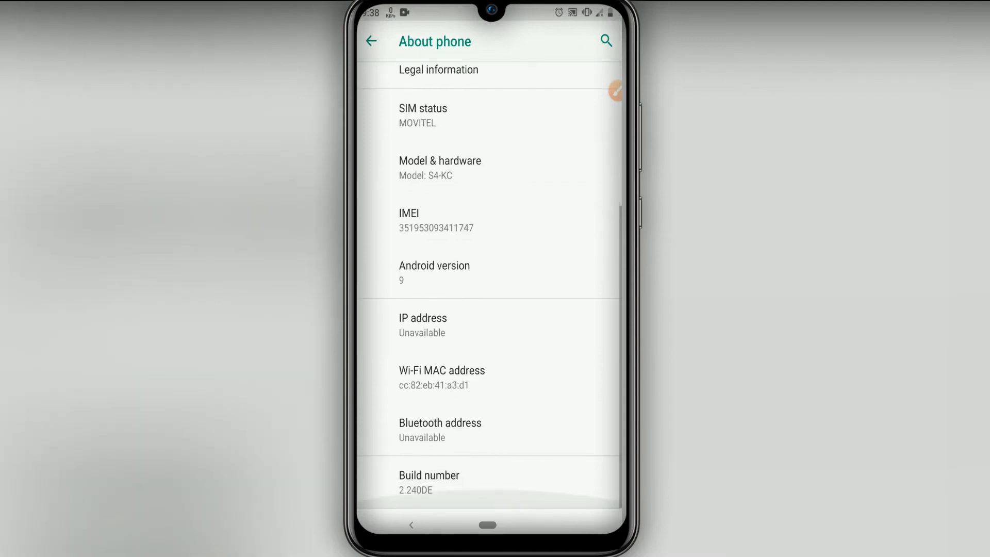
left_click(429, 483)
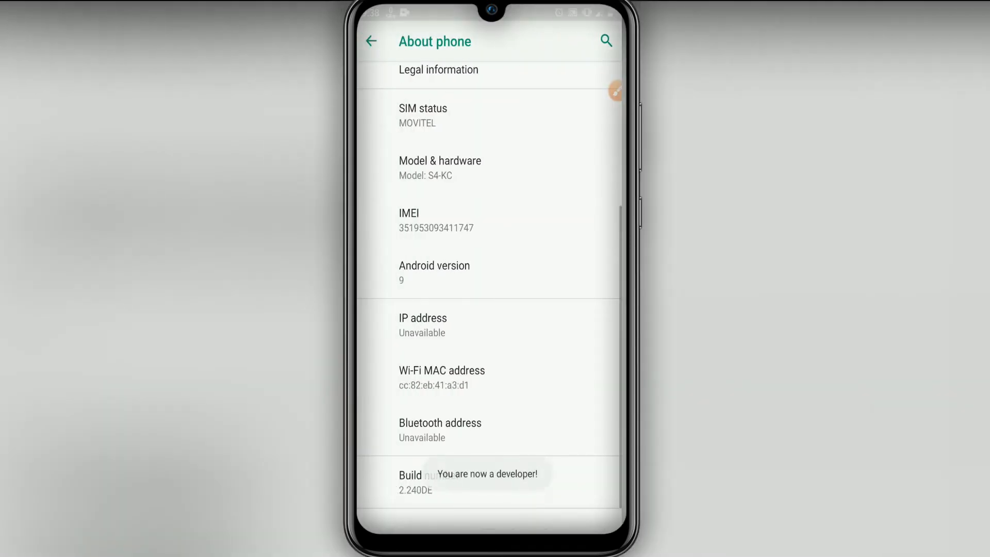
left_click(371, 41)
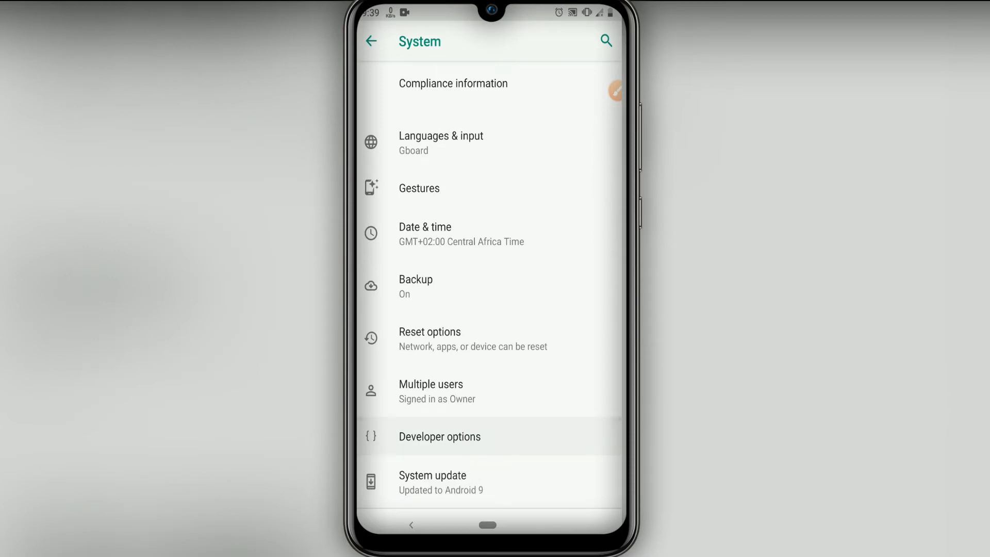
- Enable USB debugging in Developer options and confirm the prompt
left_click(439, 436)
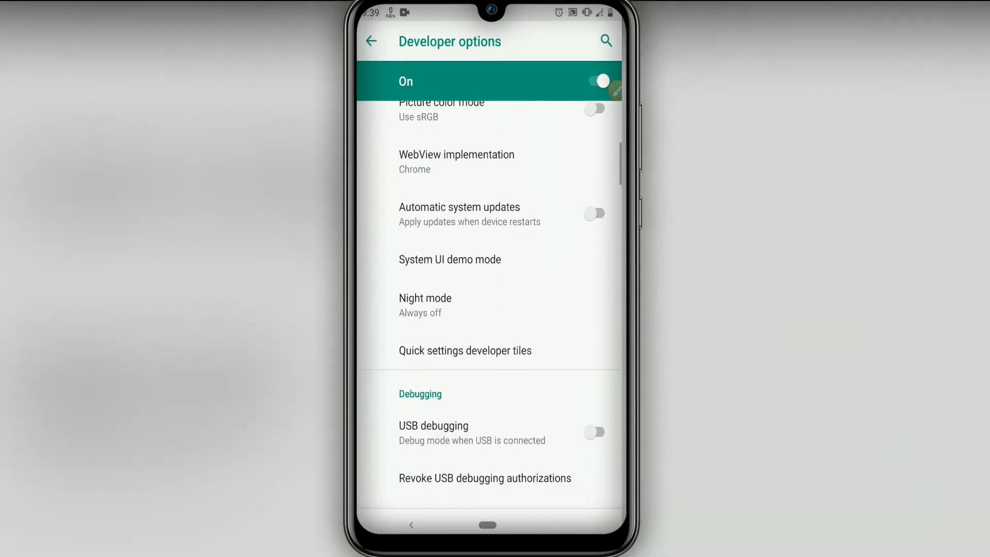
scroll("down", 3)
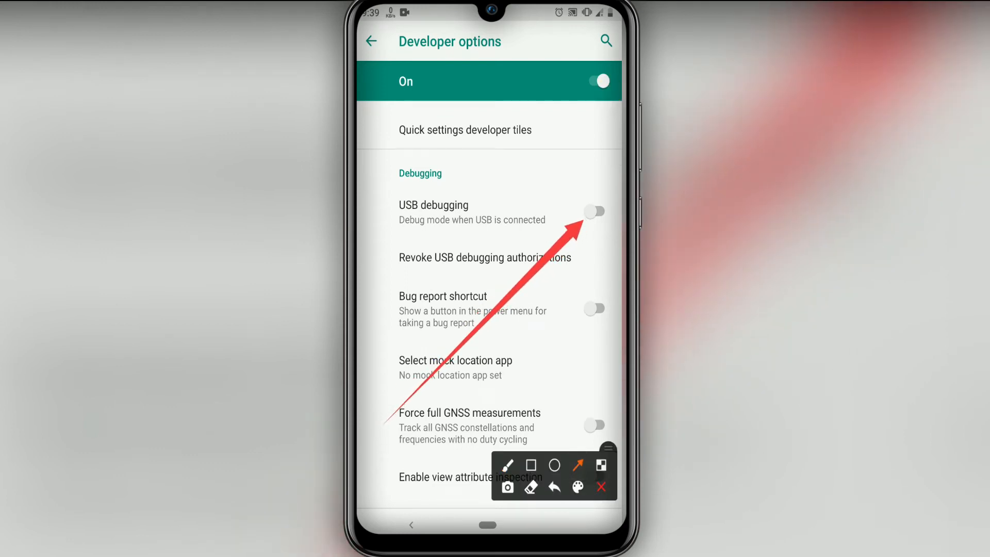
left_click(594, 211)
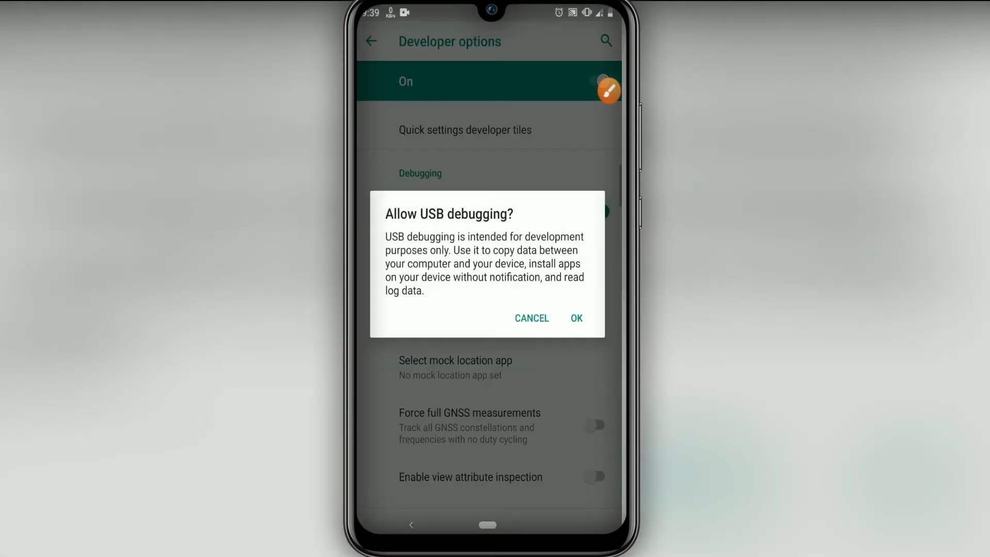
left_click(575, 318)
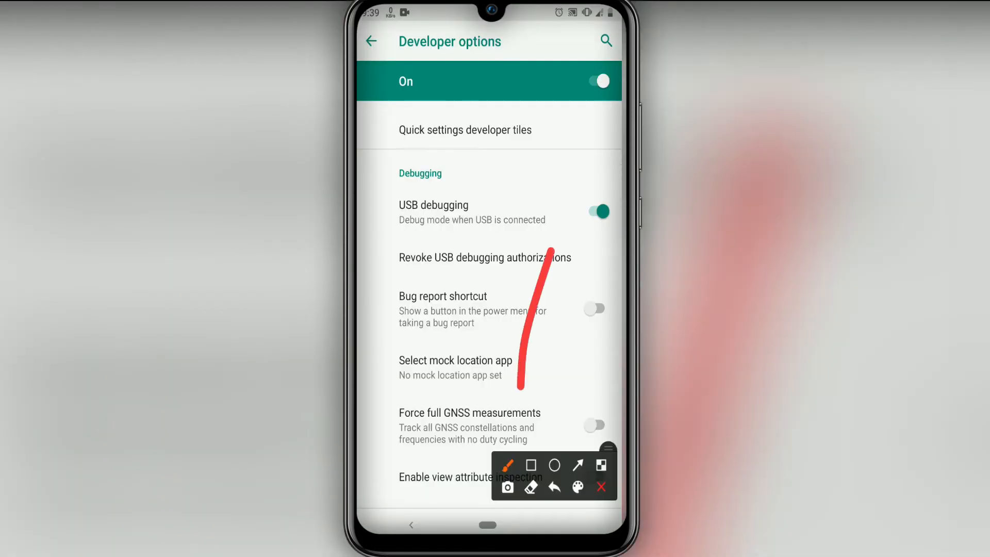
- Enable GPU debug layers further down the Developer options list
scroll("down", 3)
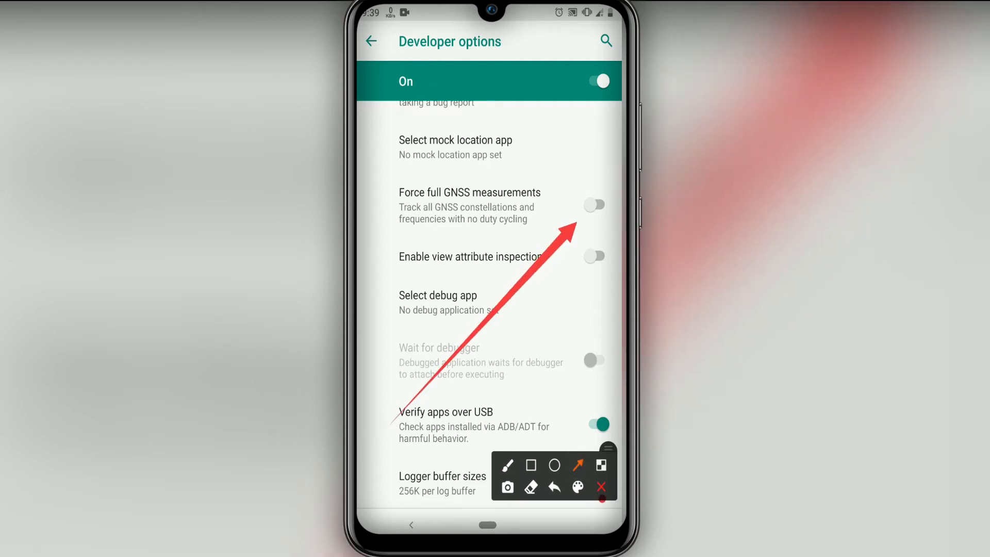
left_click(594, 204)
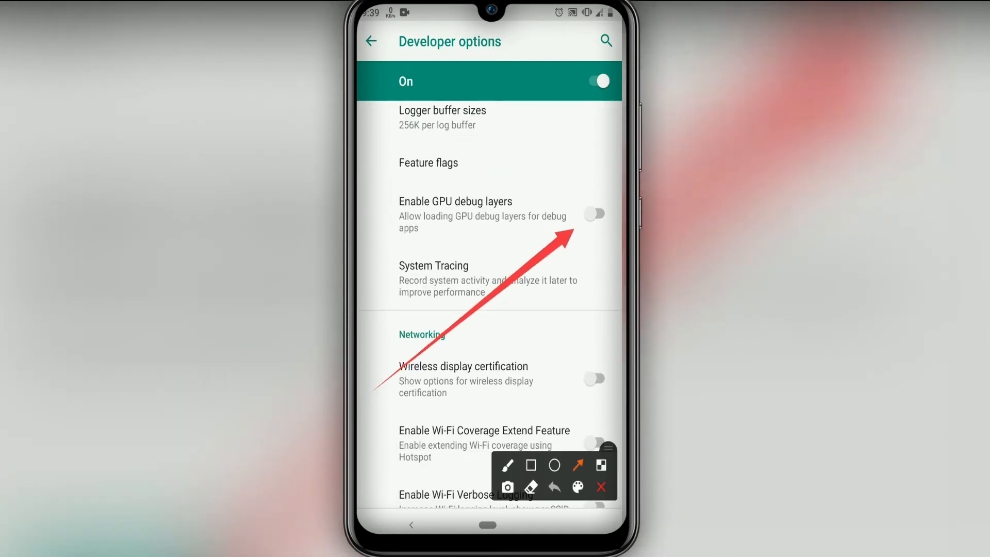
left_click(594, 215)
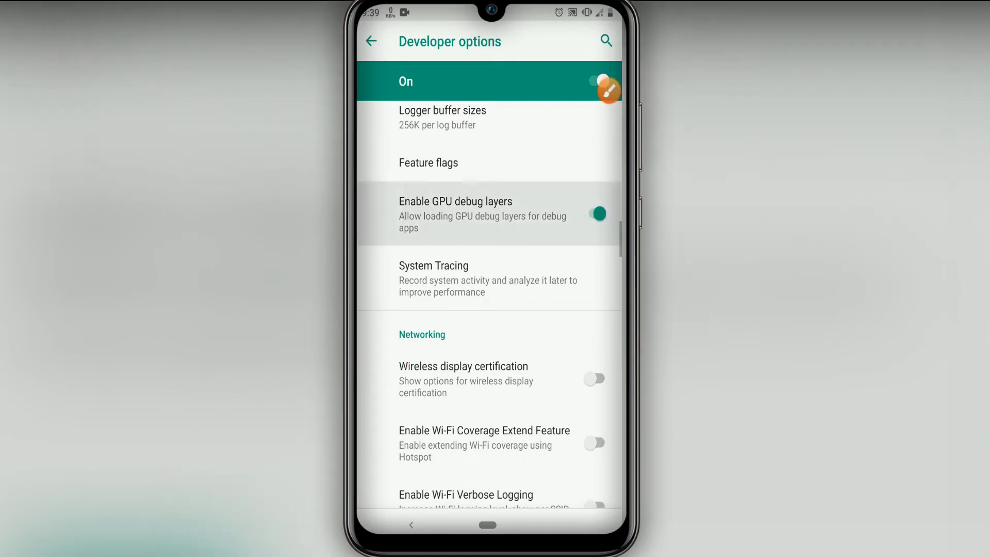
scroll("down", 3)
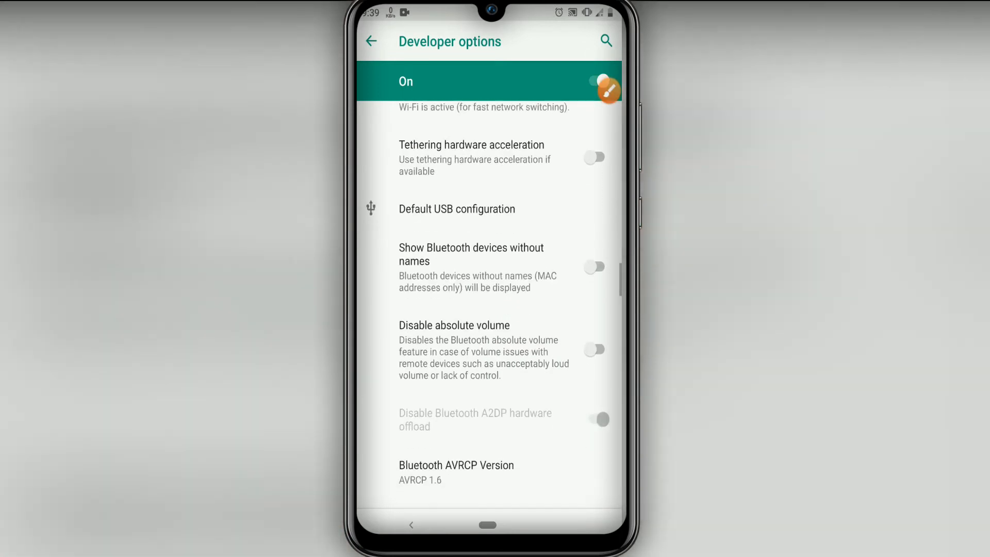
scroll("down", 3)
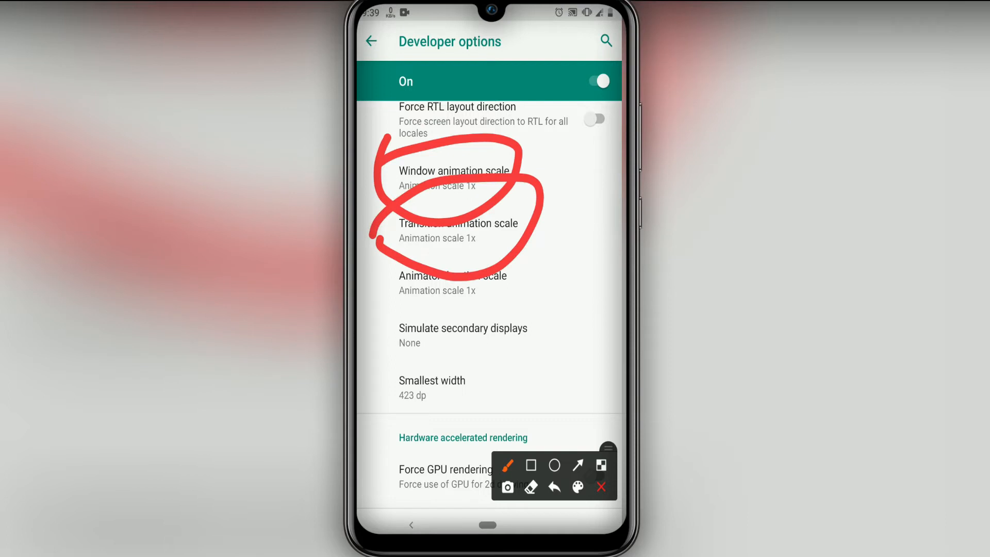
left_click(454, 178)
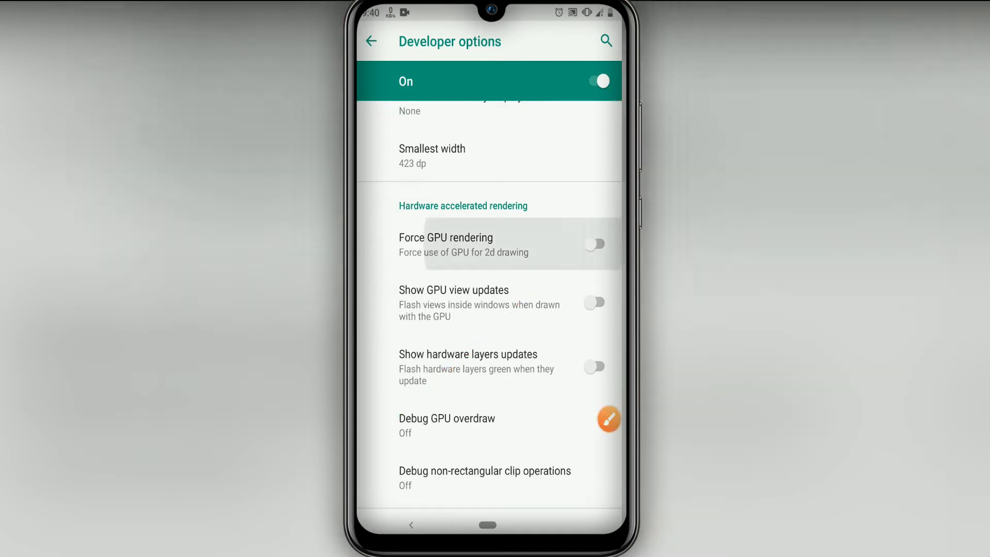
- Toggle the hardware-accelerated rendering options such as Force 4x MSAA, then launch VMOS Pro
scroll("down", 3)
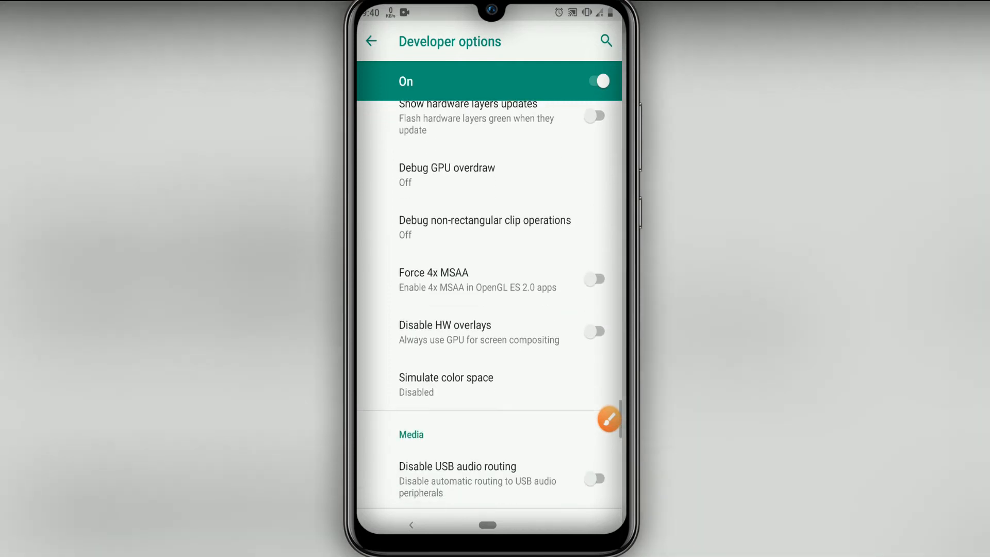
left_click(609, 420)
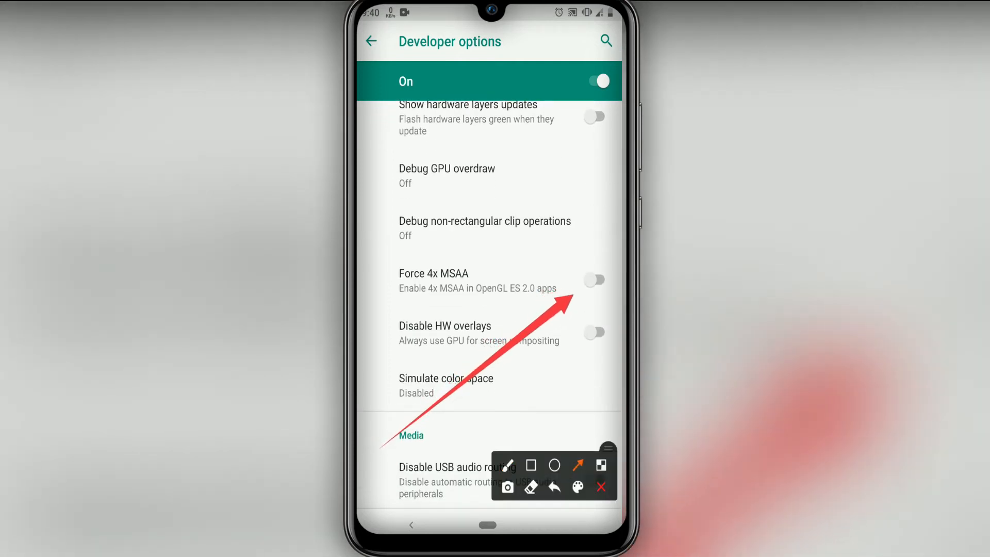
left_click(600, 485)
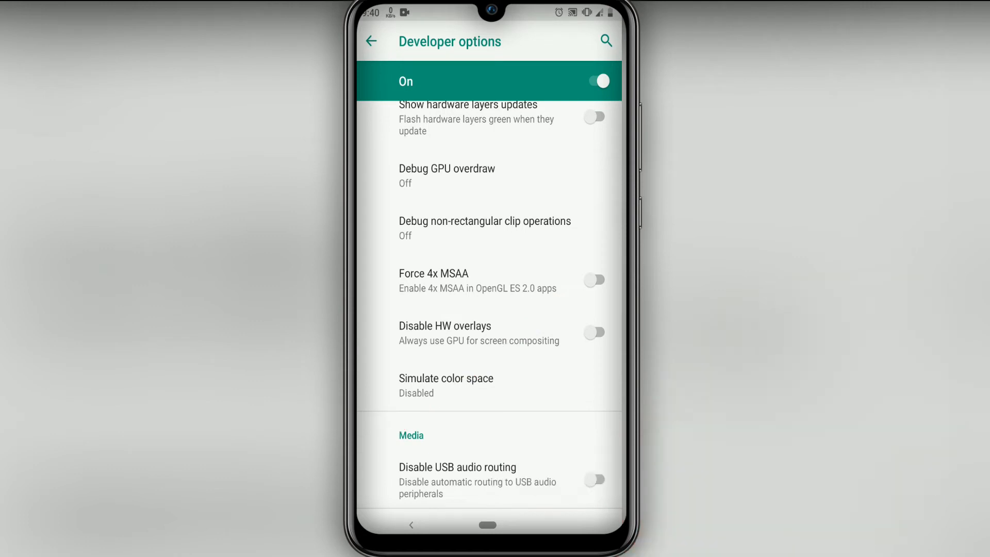
left_click(372, 42)
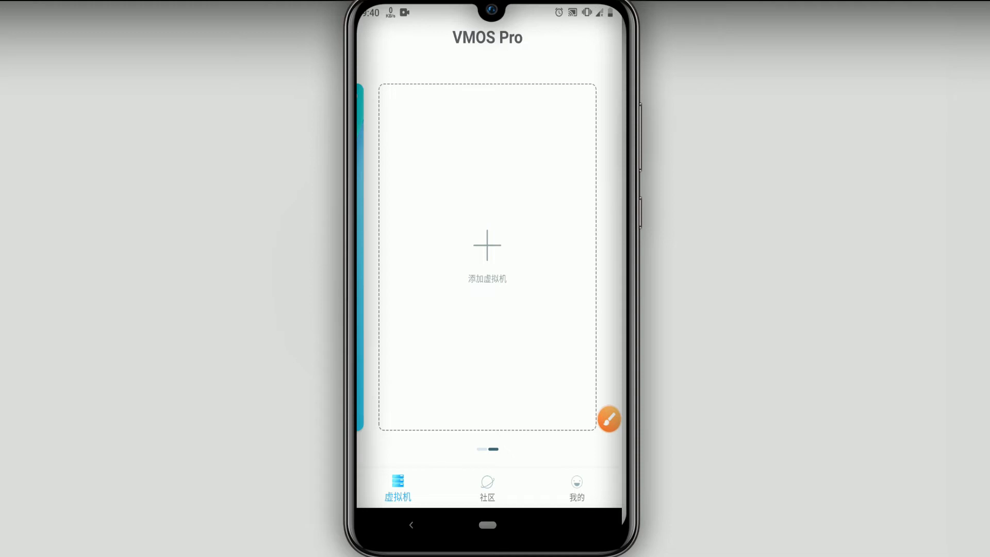
- Start adding a virtual machine and reveal the menu with the 导入本地ROM option
left_click(608, 419)
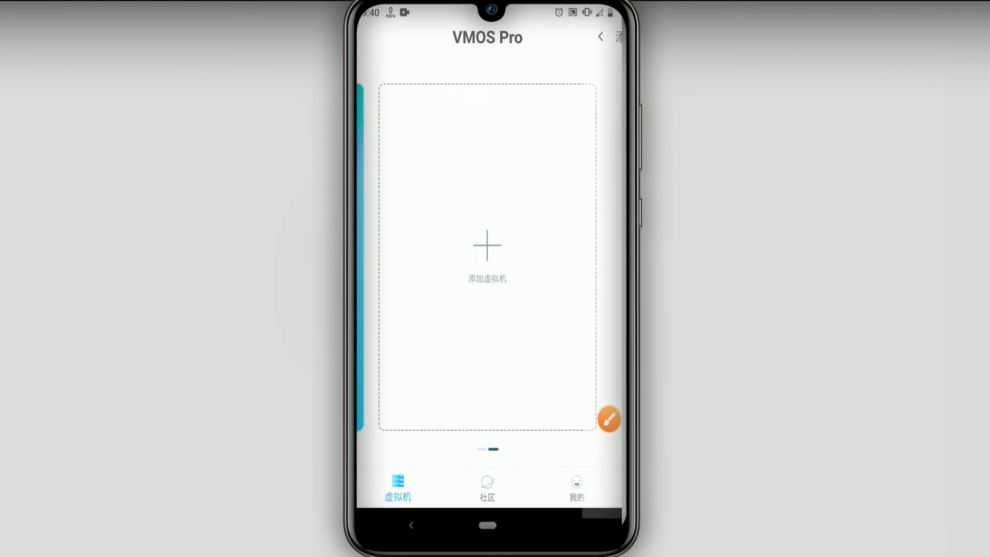
left_click(486, 259)
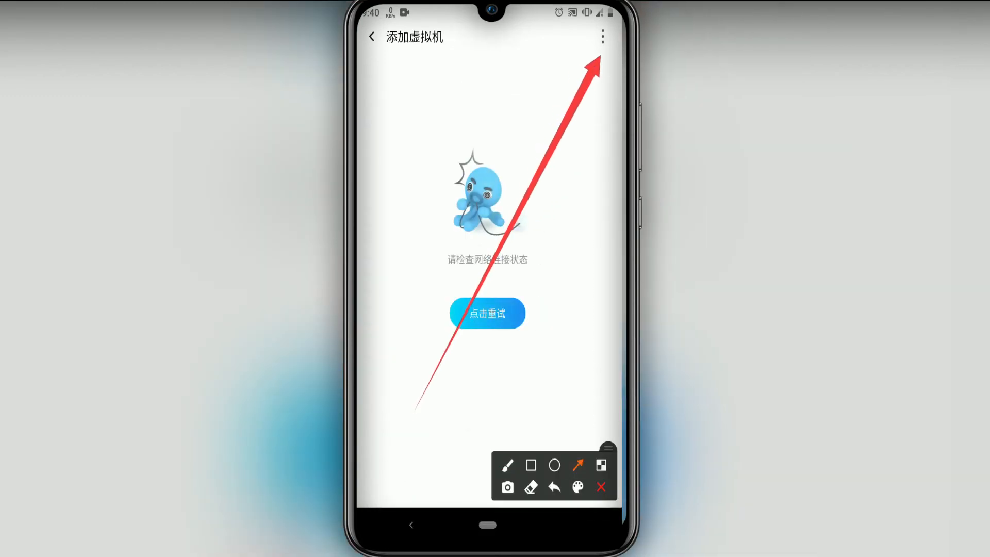
left_click(601, 37)
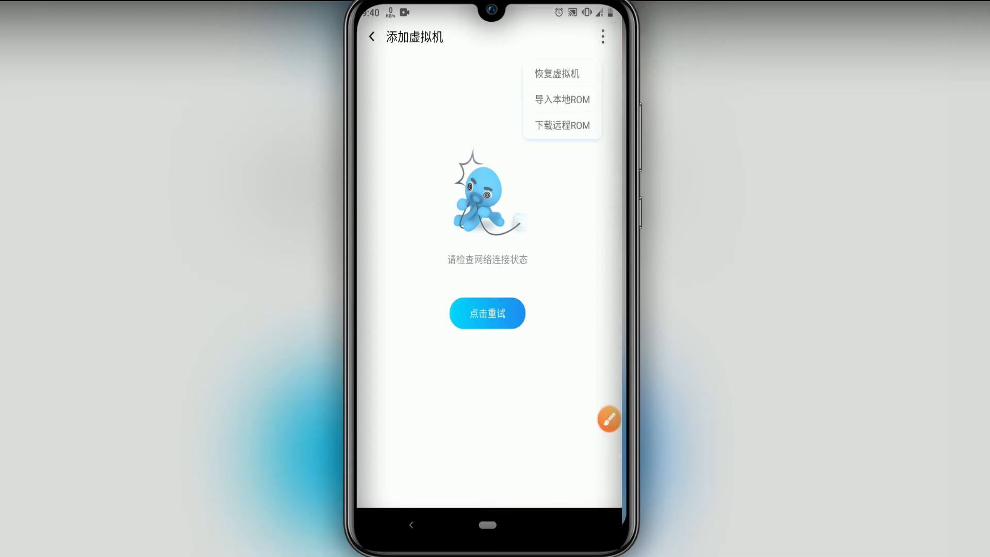
left_click(609, 418)
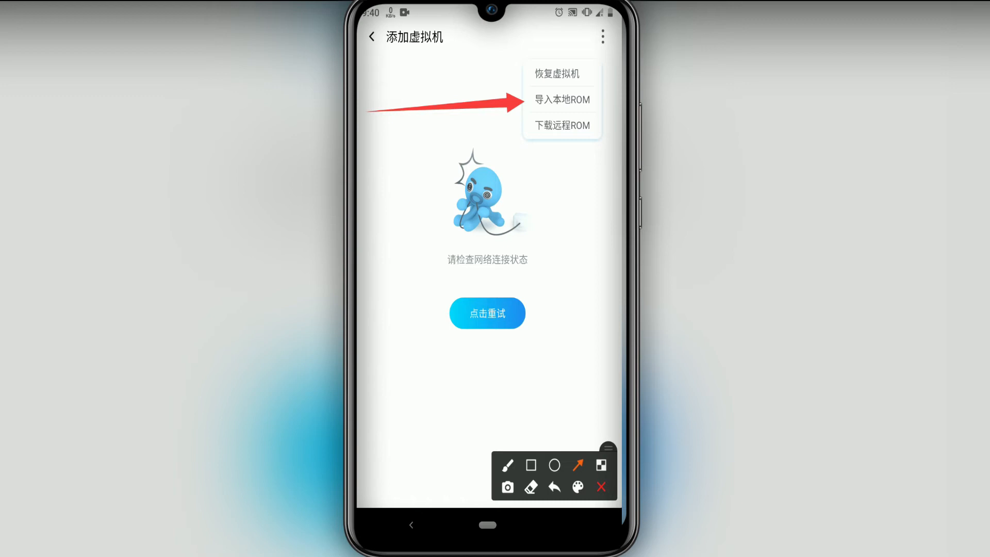
- Import the ROM file from the Download folder and boot the virtual Android
left_click(561, 100)
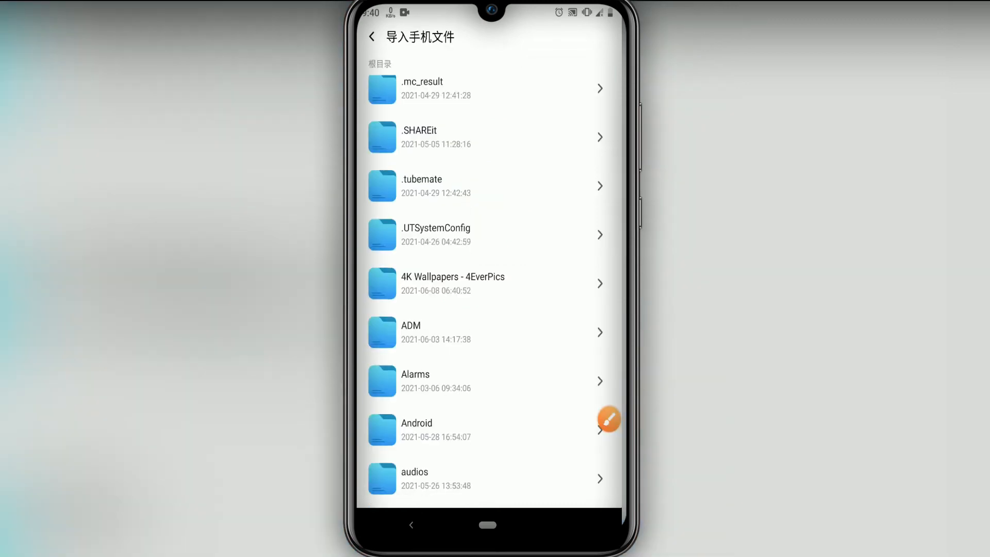
scroll("down", 3)
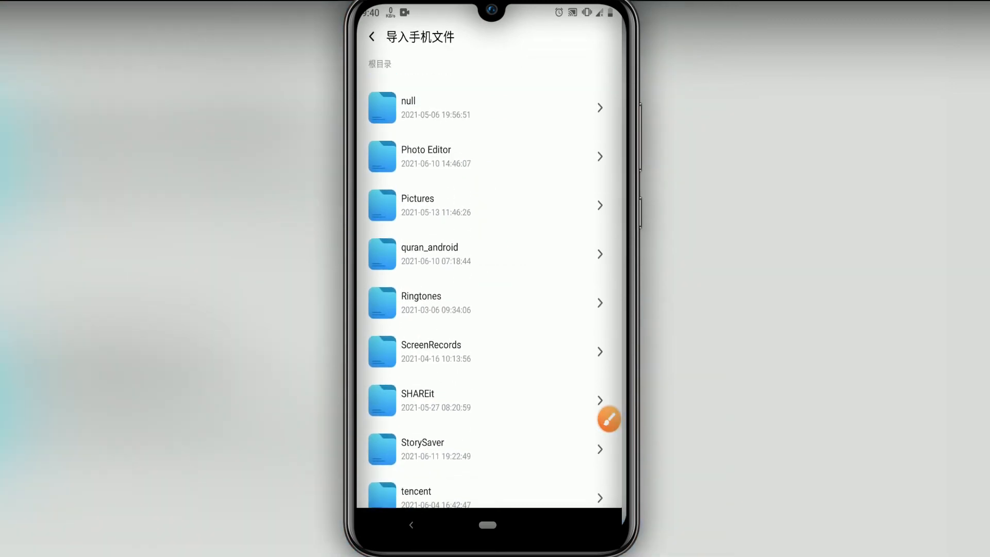
scroll("down", 3)
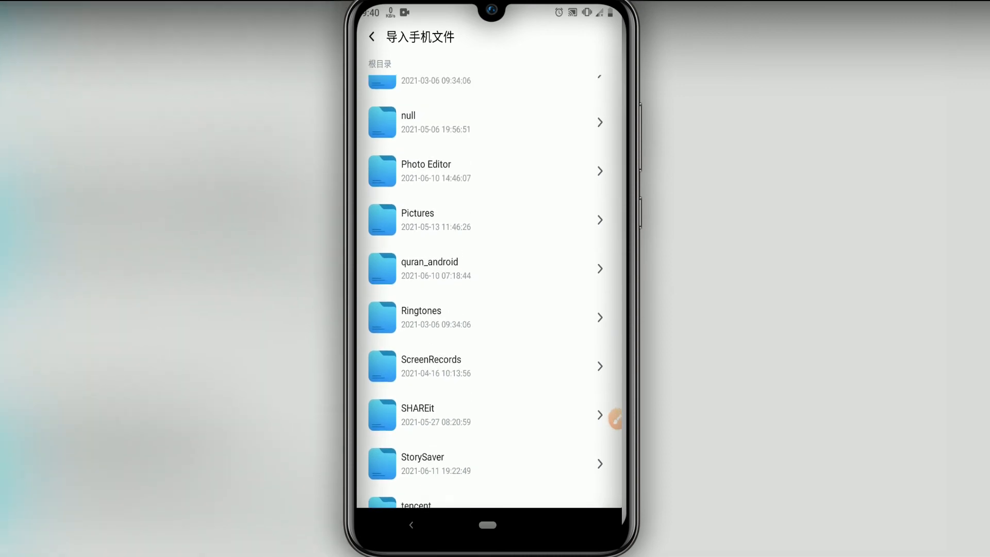
left_click(443, 195)
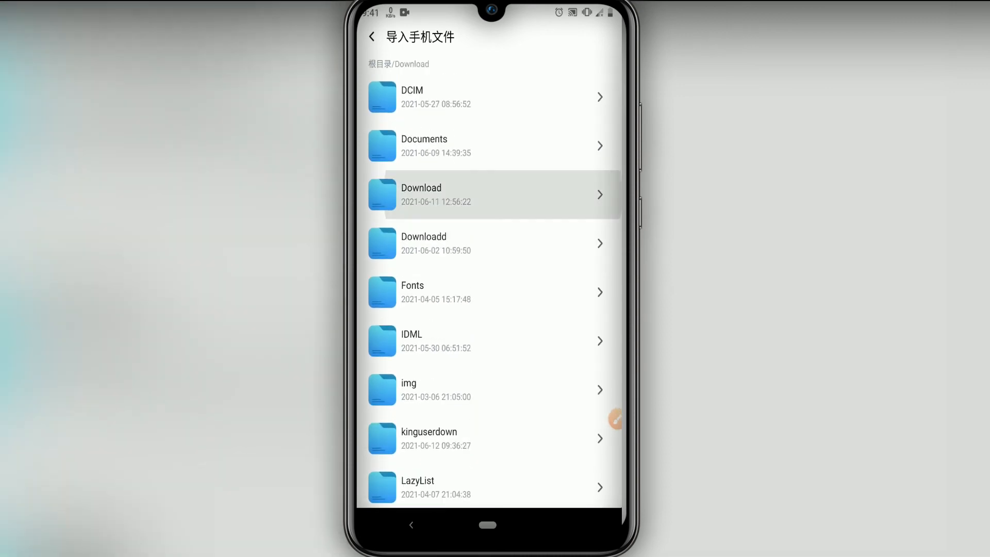
left_click(491, 194)
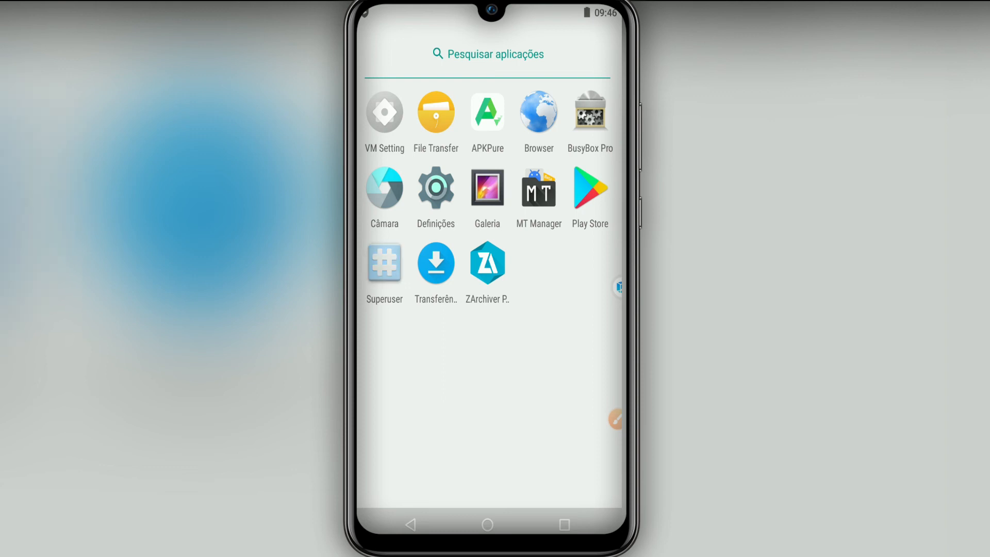
- Set Superuser's Acesso ao Superuser to Aplicações e ADB via its Configurações
left_click(383, 263)
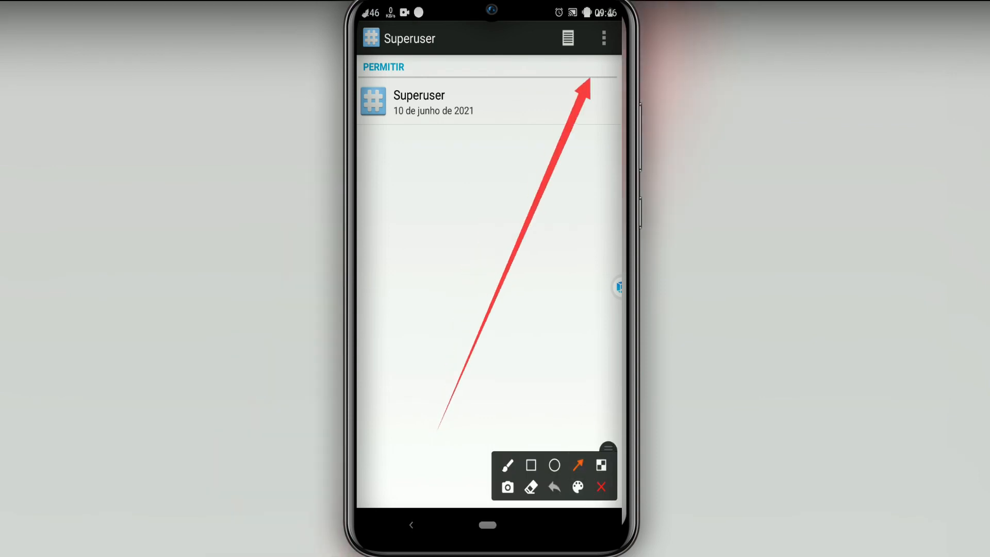
left_click(602, 39)
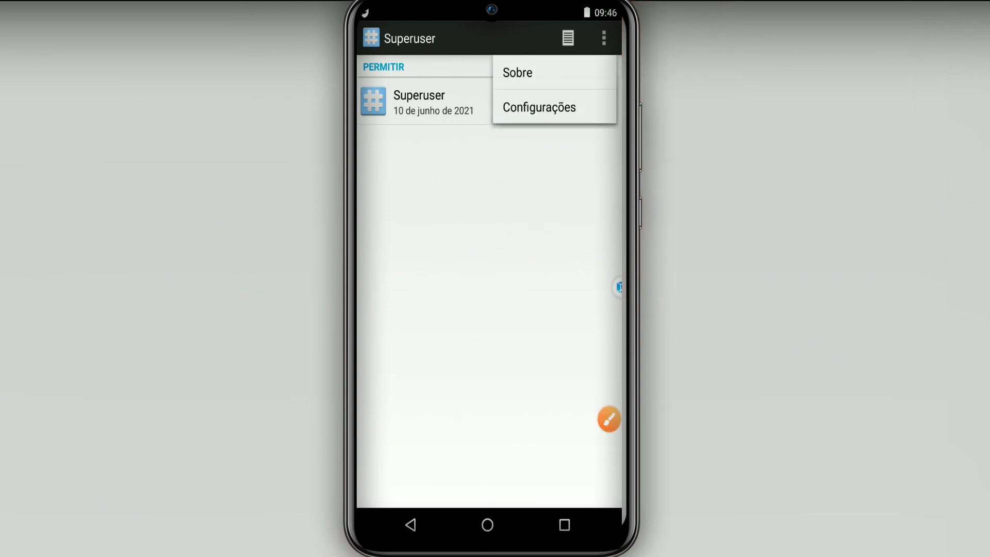
left_click(538, 106)
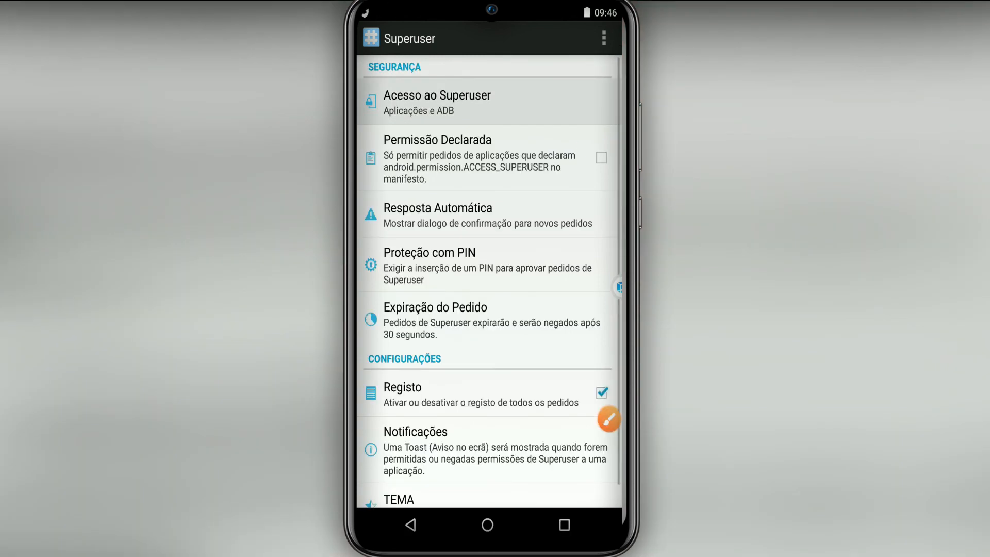
left_click(436, 102)
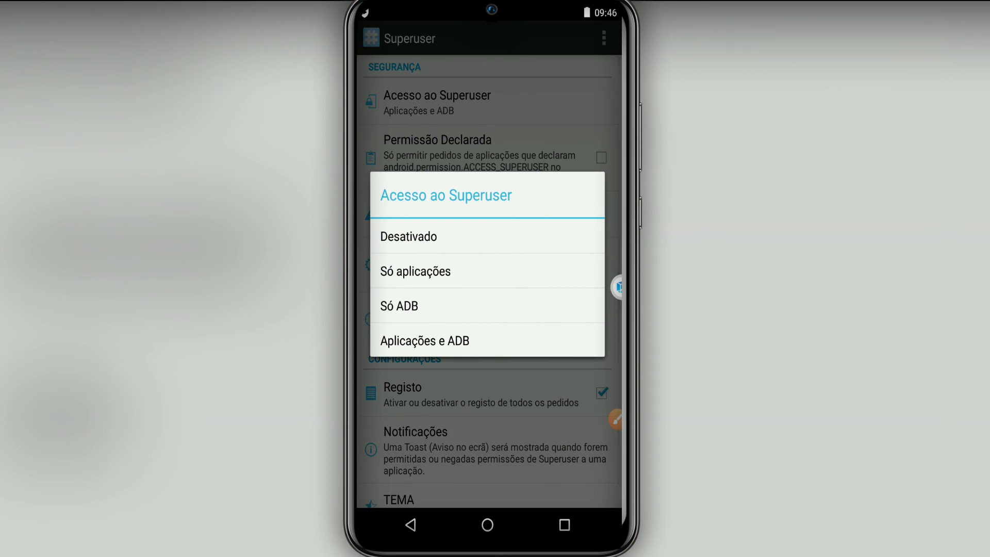
left_click(424, 340)
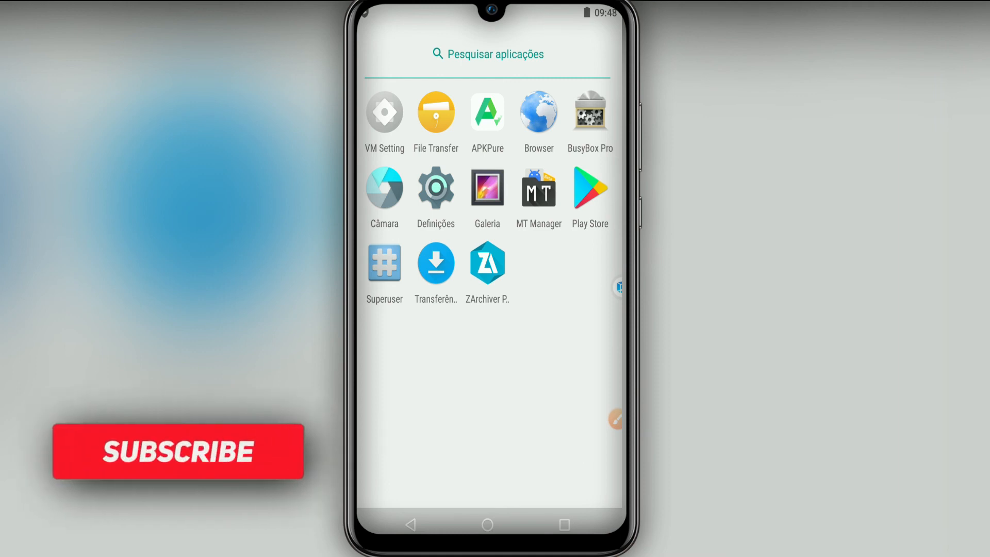
left_click(179, 452)
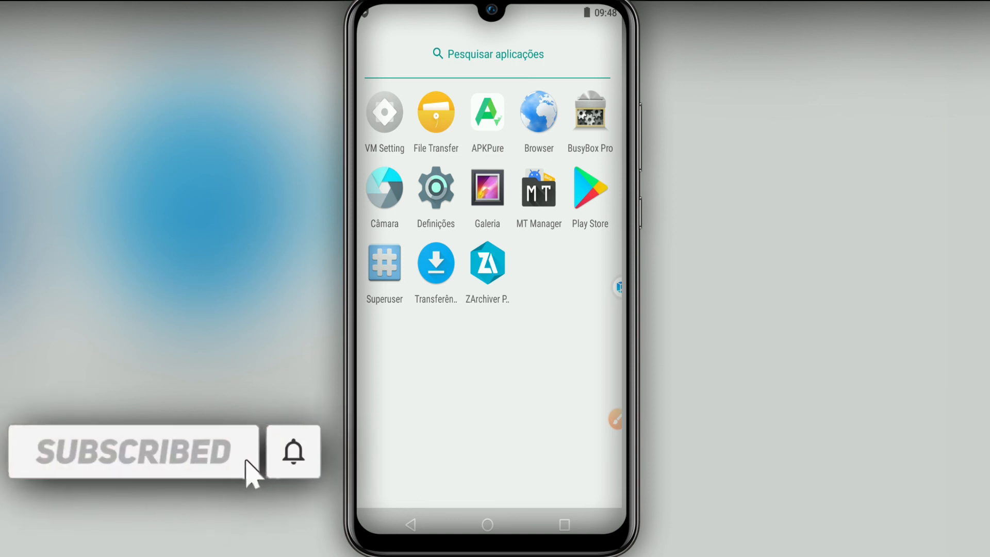